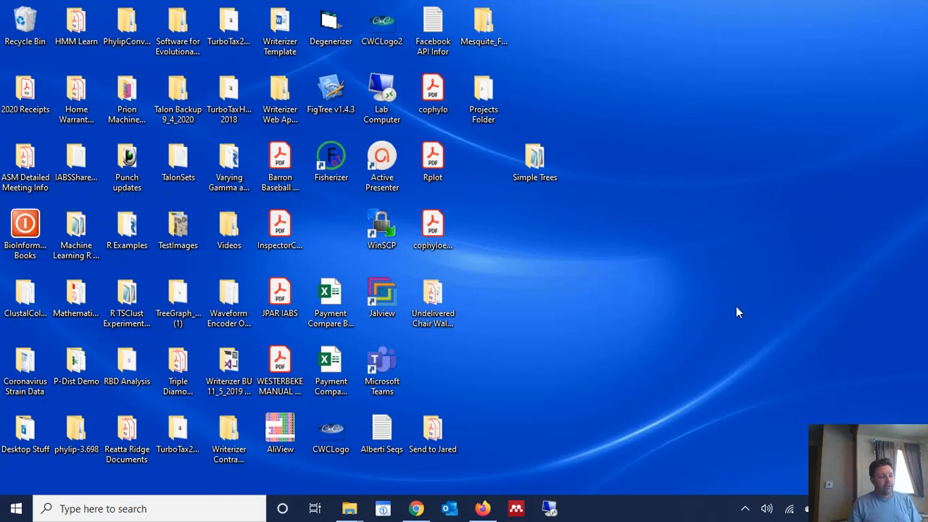
pyautogui.moveTo(348, 507)
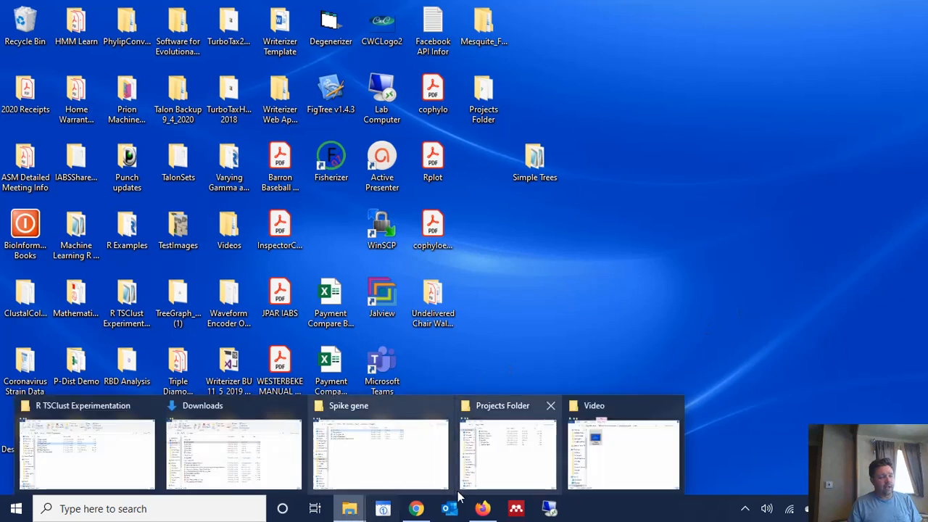
# Bring up the Projects Folder and browse the Open-with app list for Alpha Actinins Aln
pyautogui.click(508, 450)
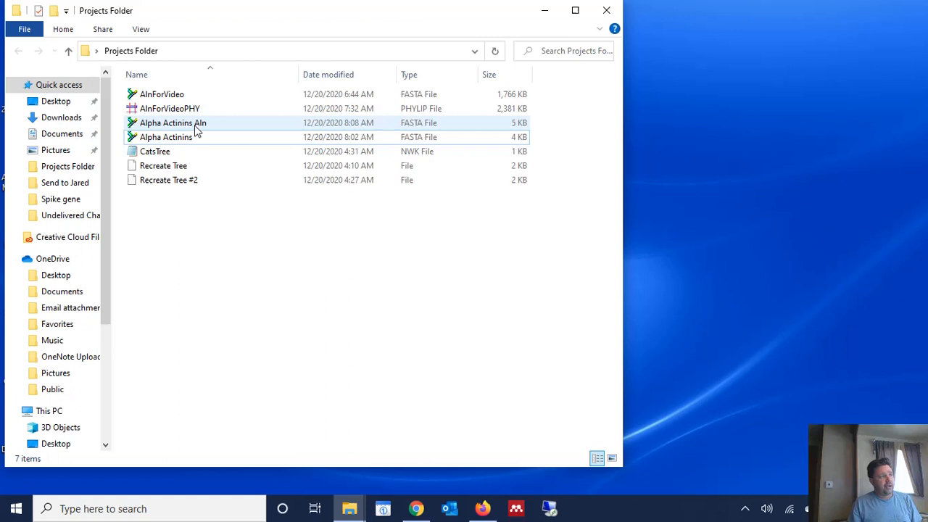
pyautogui.rightClick(172, 122)
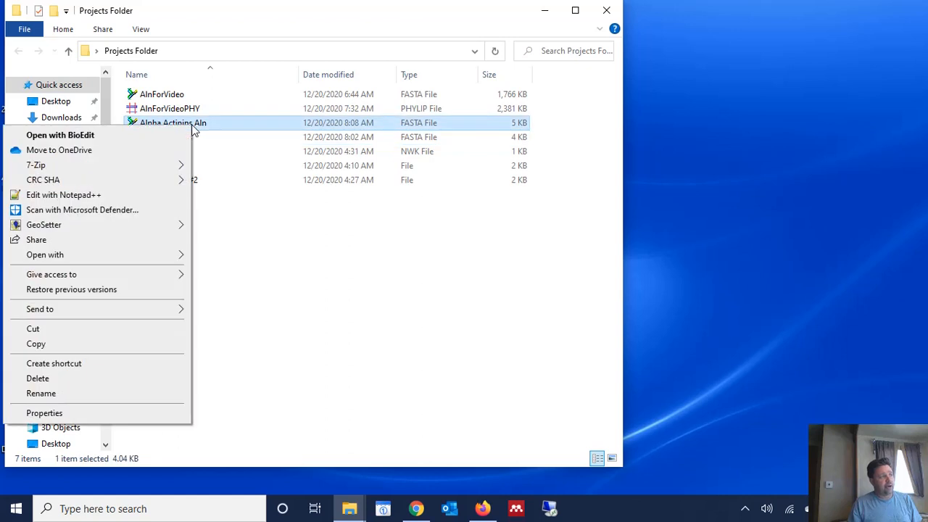
pyautogui.moveTo(148, 255)
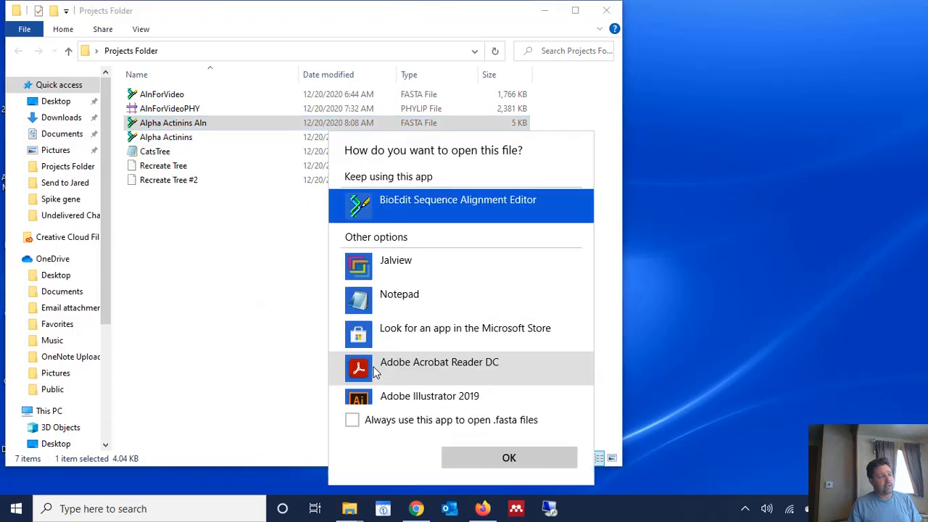
pyautogui.scroll(-3)
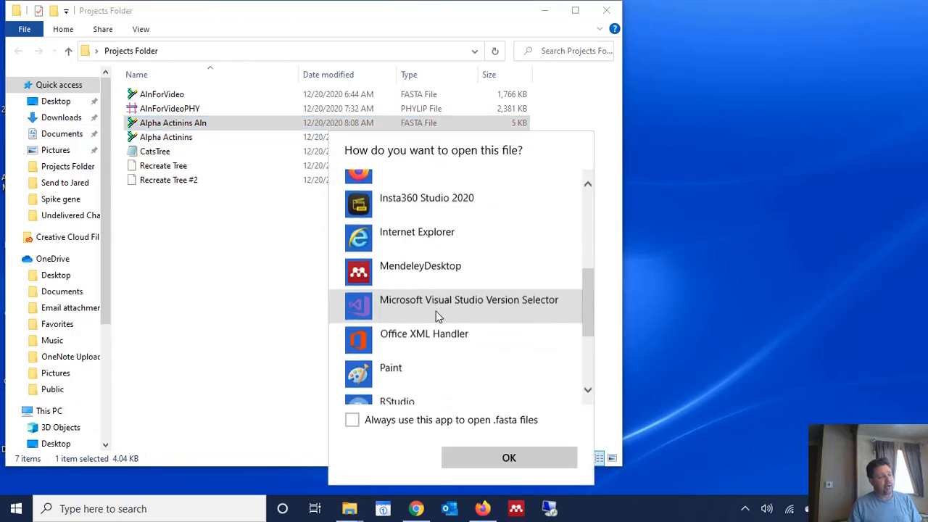
pyautogui.scroll(3)
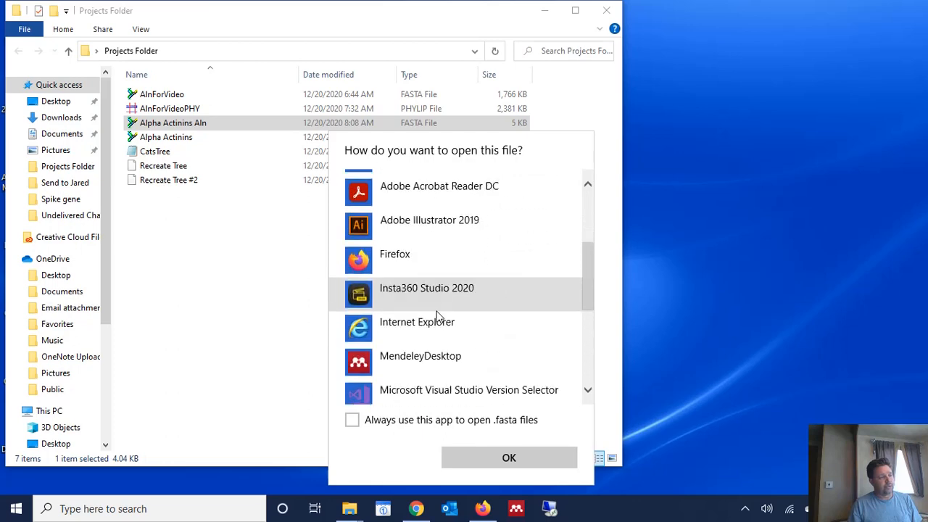
pyautogui.scroll(3)
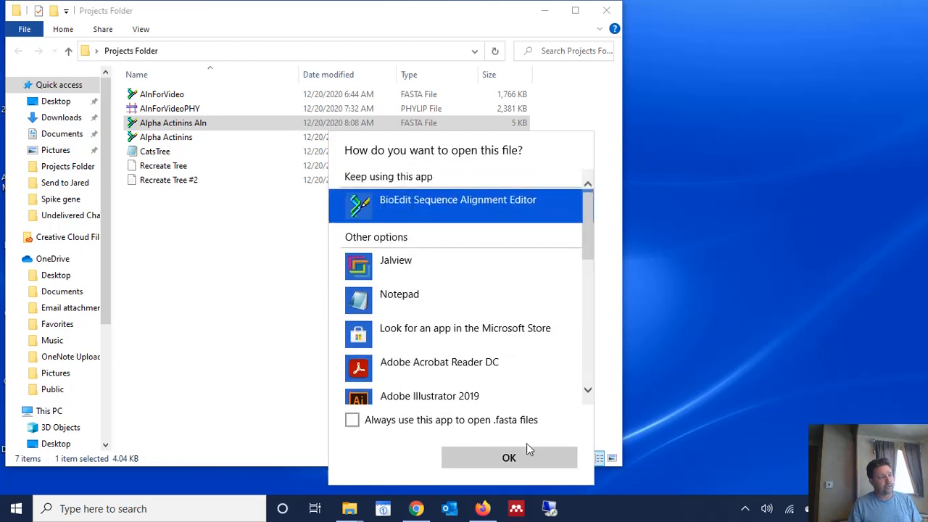
# Load Alpha Actinins Aln in BioEdit and run Alignment > Sequence Identity Matrix
pyautogui.click(509, 459)
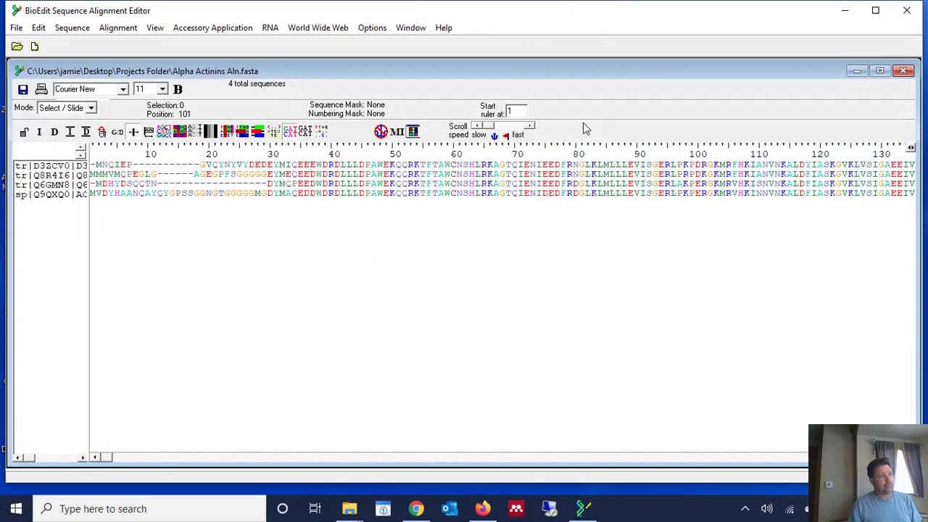
pyautogui.moveTo(117, 27)
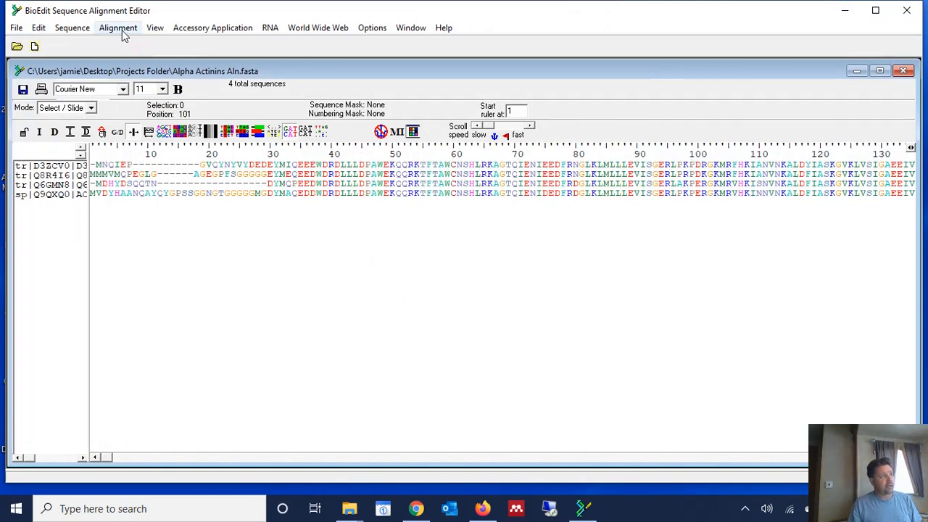
pyautogui.click(117, 28)
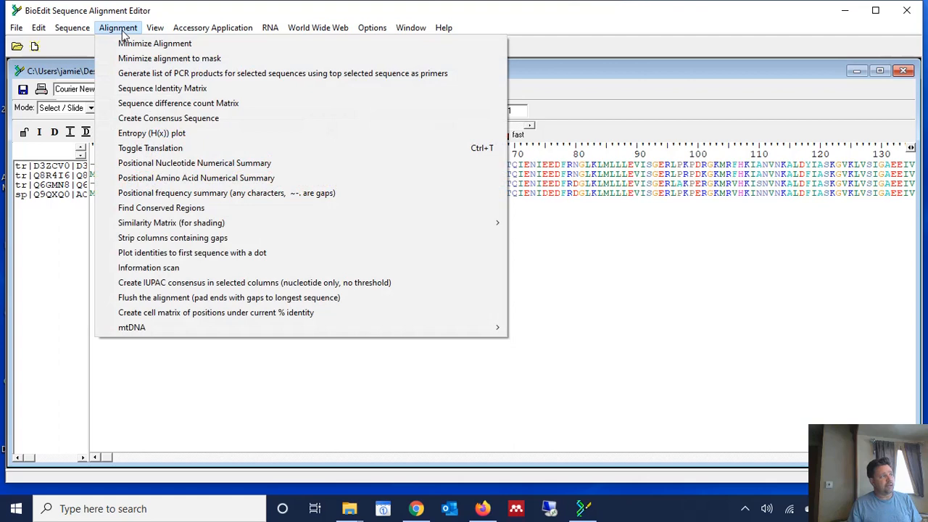
pyautogui.moveTo(178, 103)
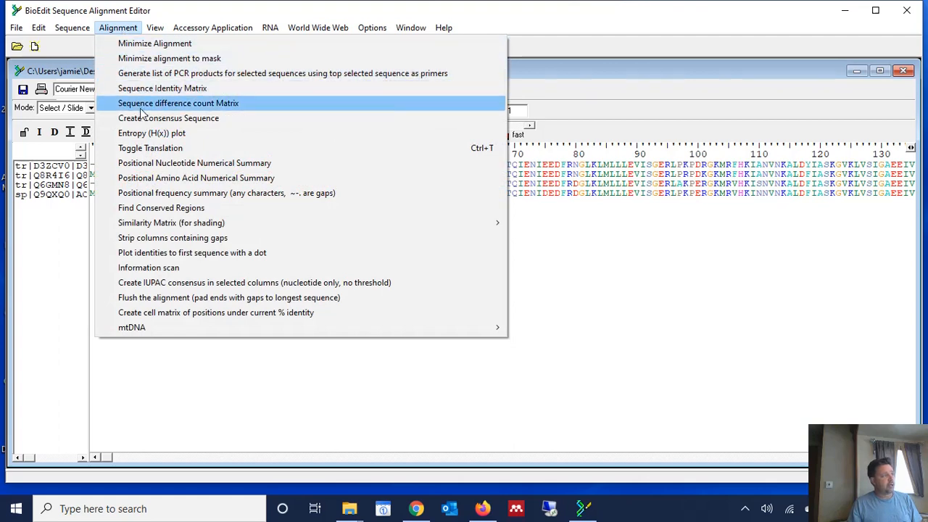
pyautogui.click(162, 88)
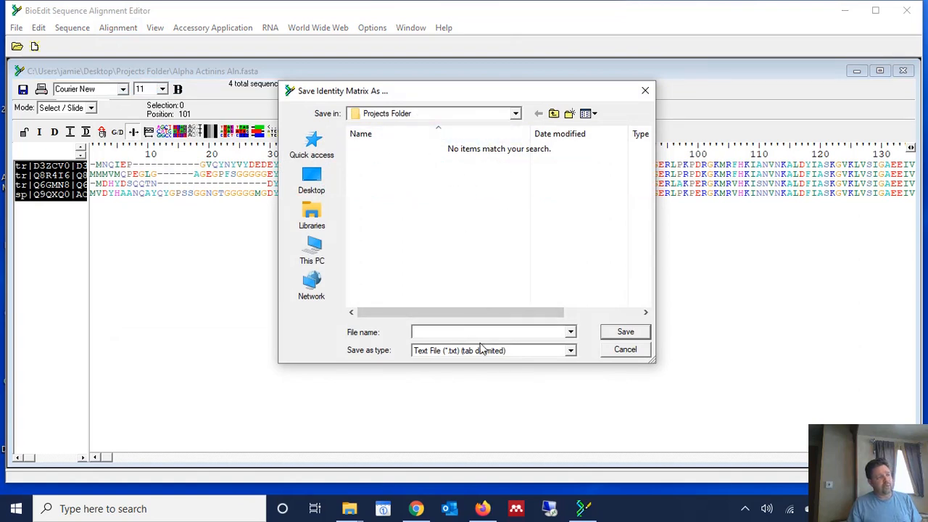
# Save the matrix as the comma-delimited table 'Alpha Actinins IDMatrix'
pyautogui.click(570, 349)
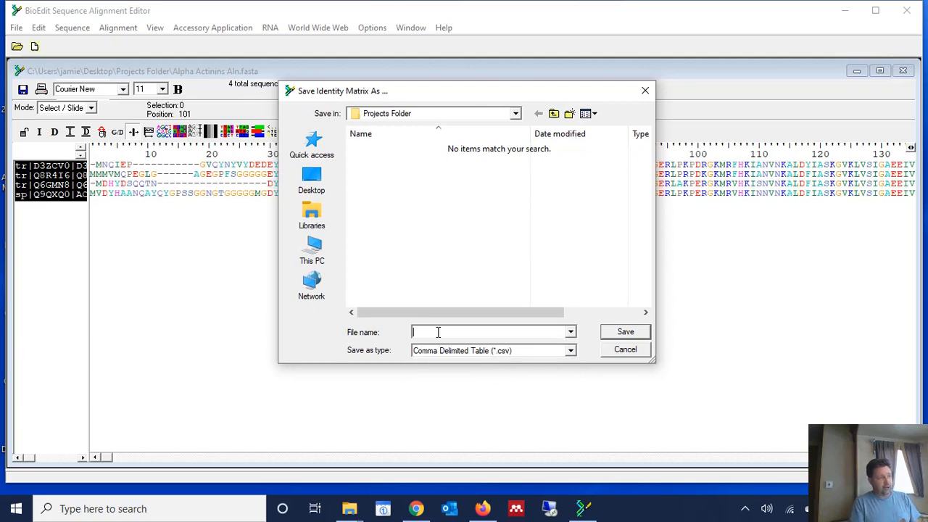
pyautogui.write('Alpha Actinins IDMatrix')
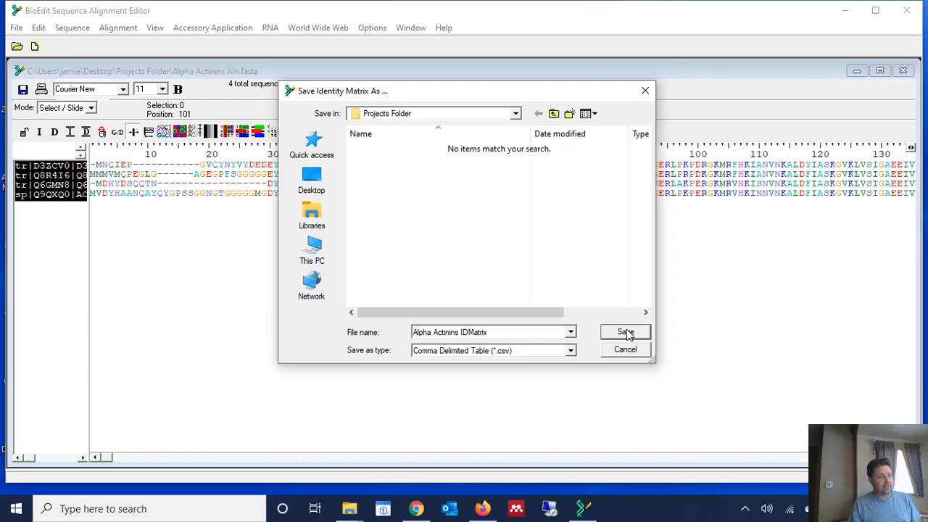
pyautogui.click(624, 332)
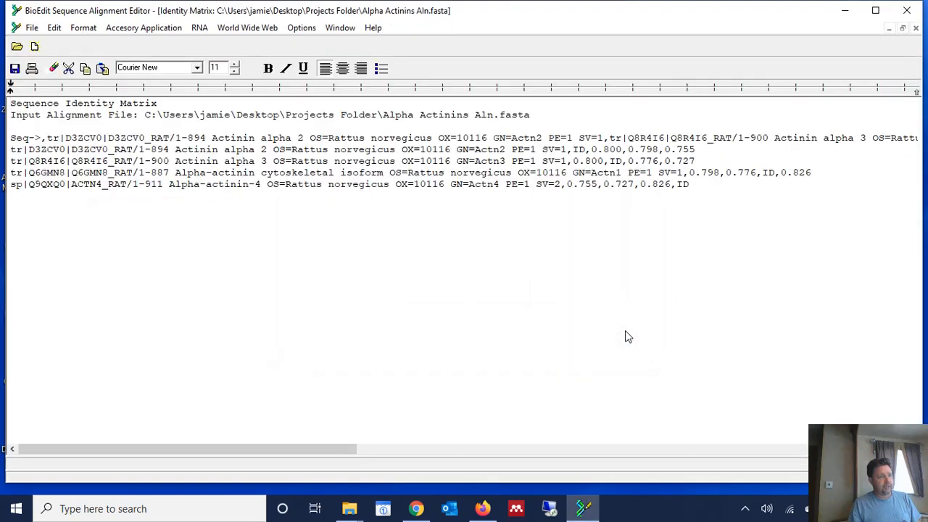
pyautogui.moveTo(362, 258)
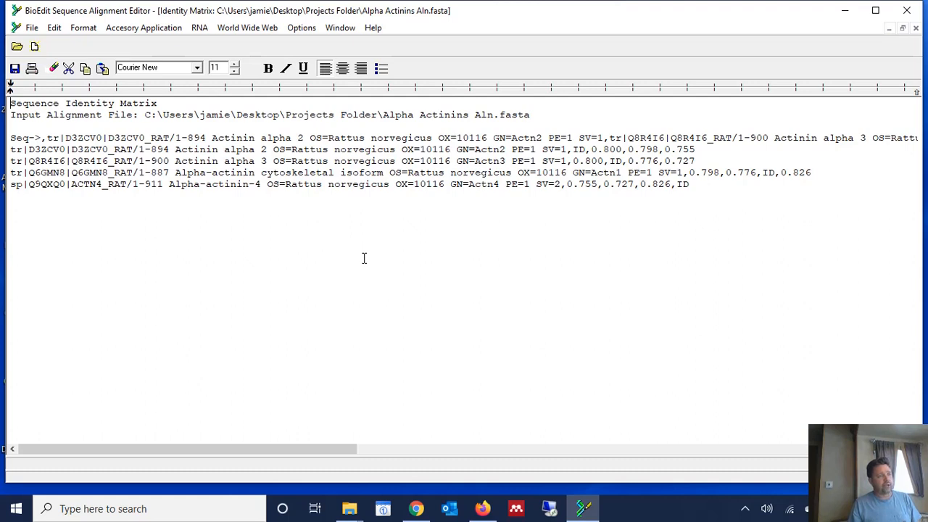
pyautogui.moveTo(702, 232)
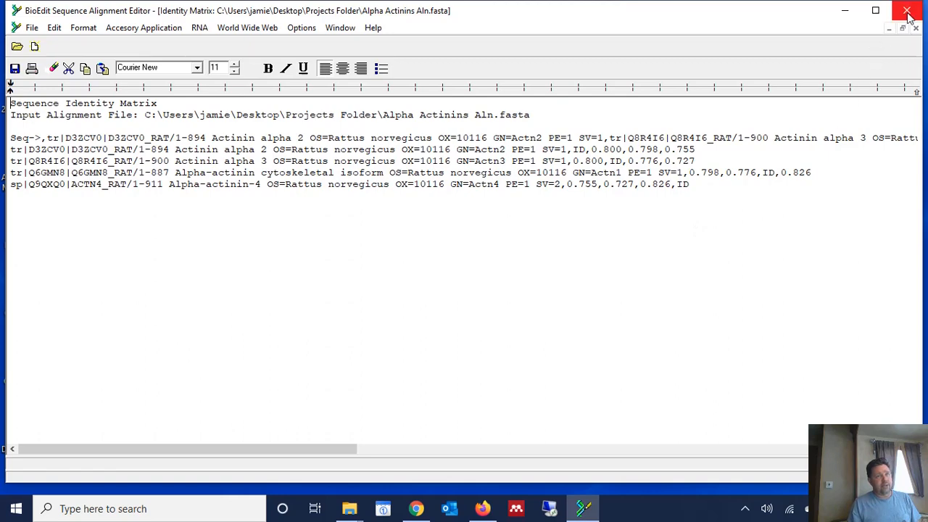
pyautogui.moveTo(908, 13)
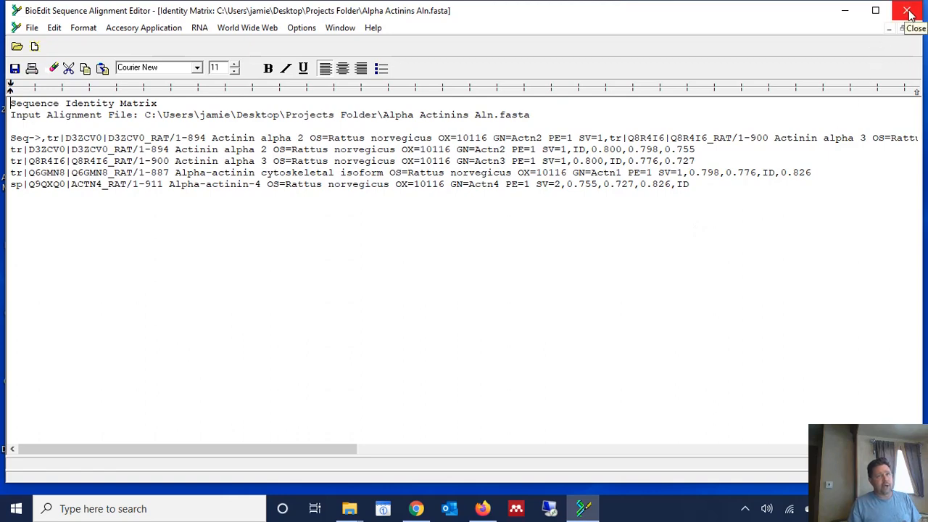
# Exit BioEdit after reviewing the pairwise identity values
pyautogui.click(908, 13)
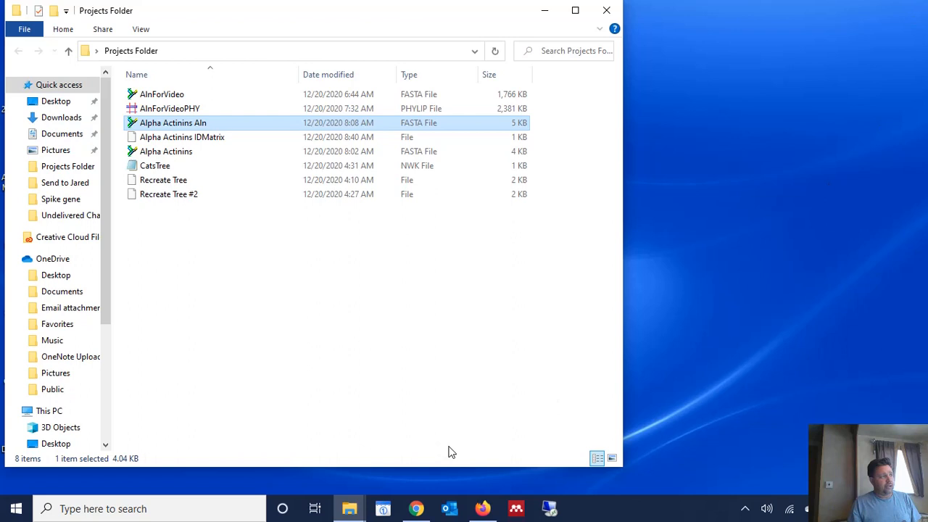
# Launch Excel from the taskbar search and go to its Open page
pyautogui.click(145, 508)
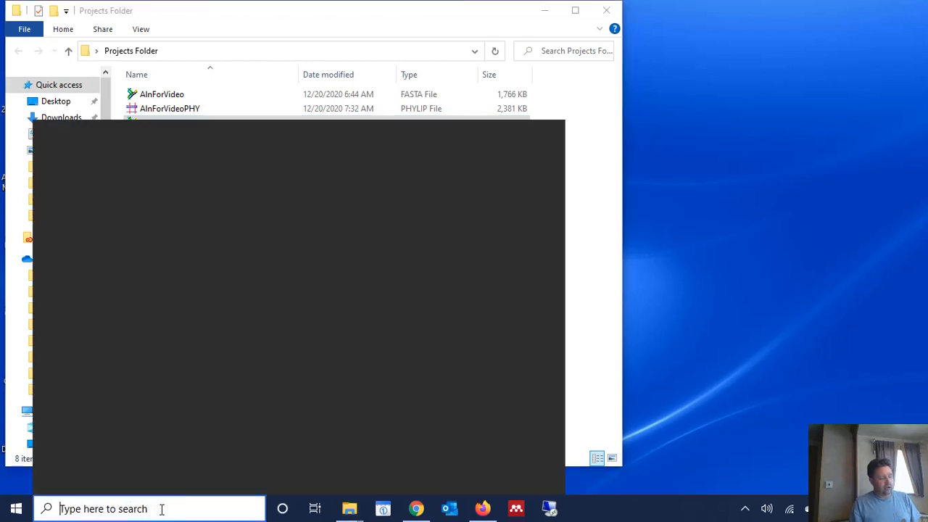
pyautogui.write('excel')
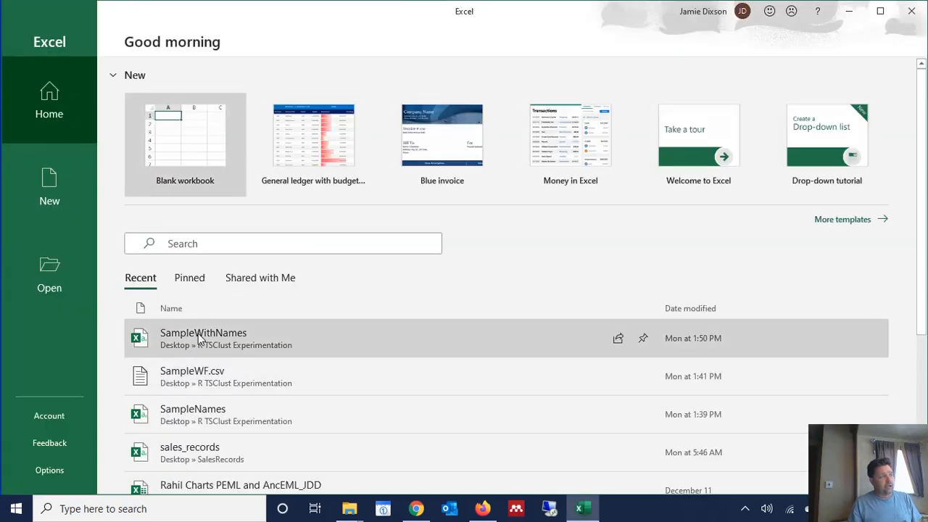
pyautogui.click(49, 272)
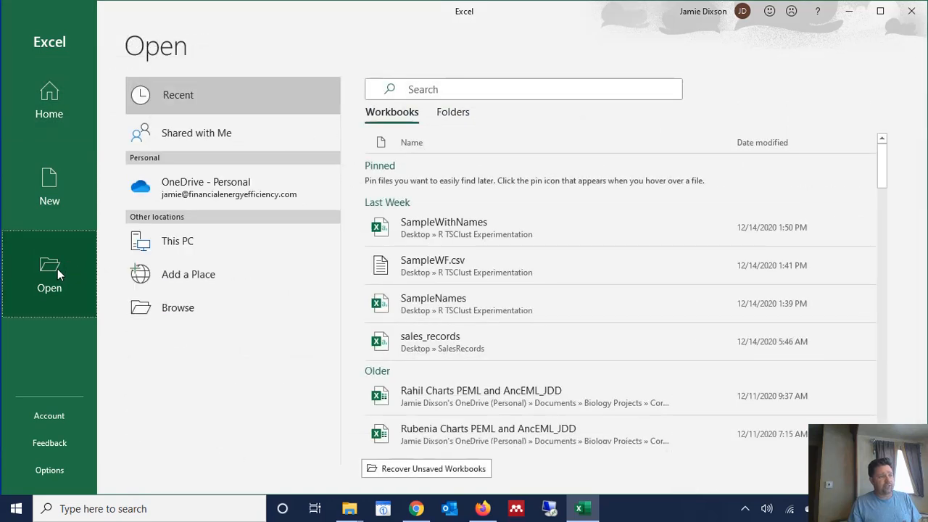
pyautogui.moveTo(181, 308)
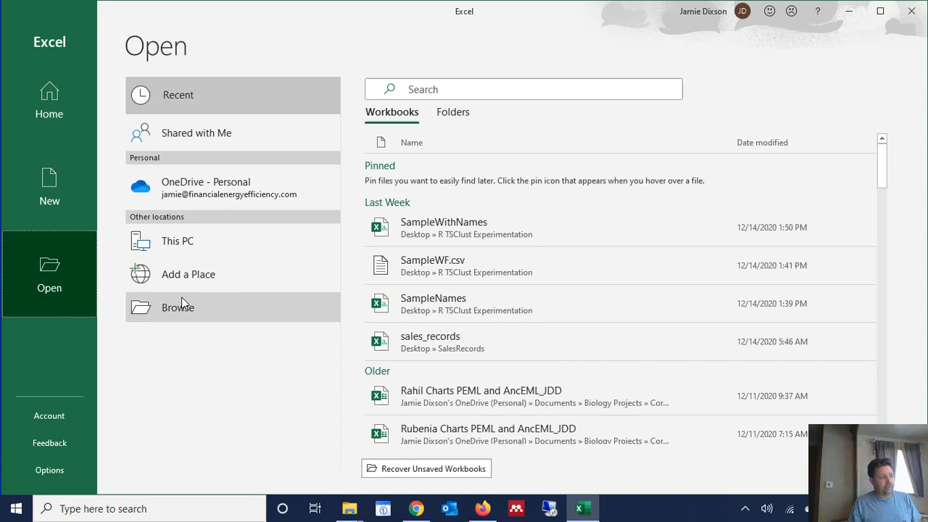
# Browse to the Projects Folder on the Desktop in Excel's Open dialog
pyautogui.click(176, 308)
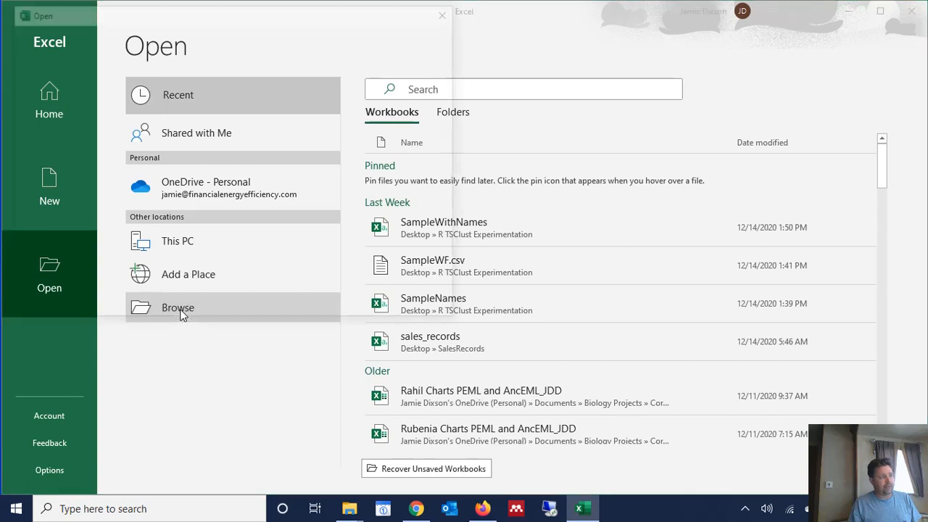
pyautogui.click(177, 307)
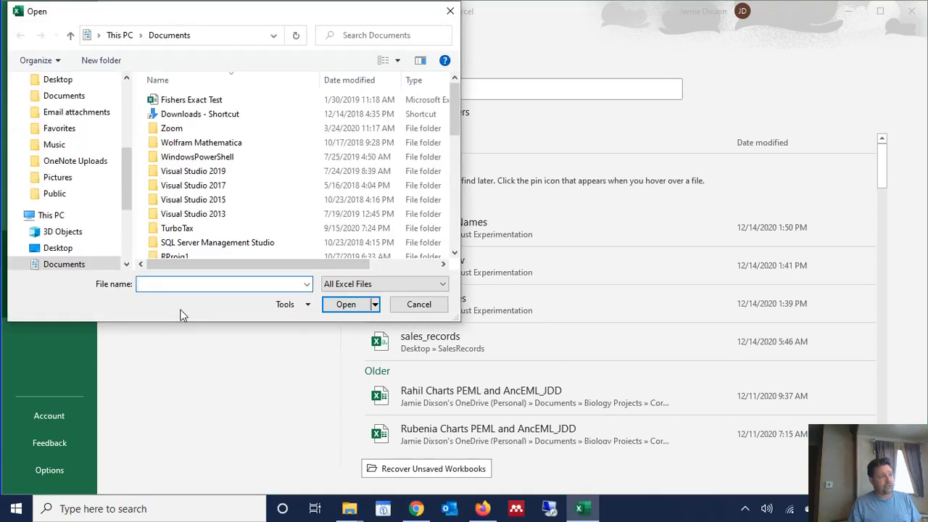
pyautogui.scroll(3)
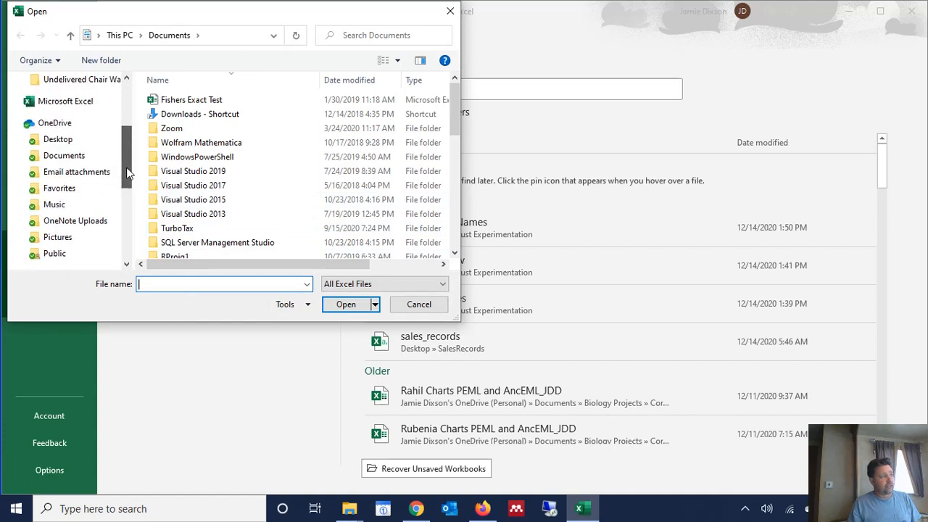
pyautogui.scroll(3)
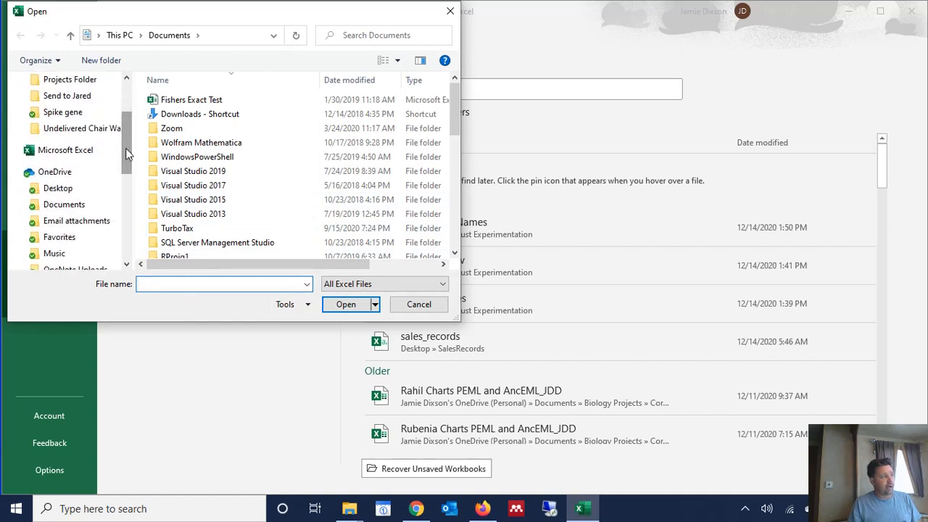
pyautogui.scroll(3)
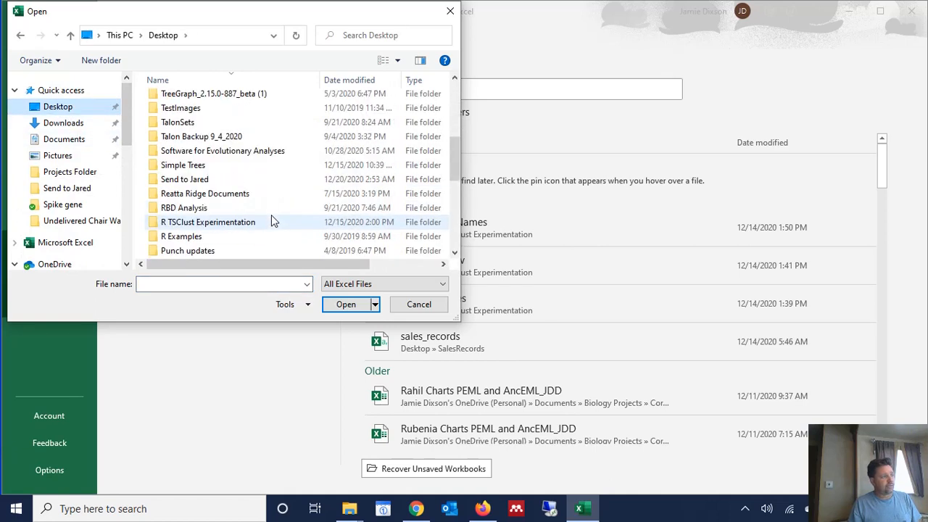
pyautogui.scroll(-3)
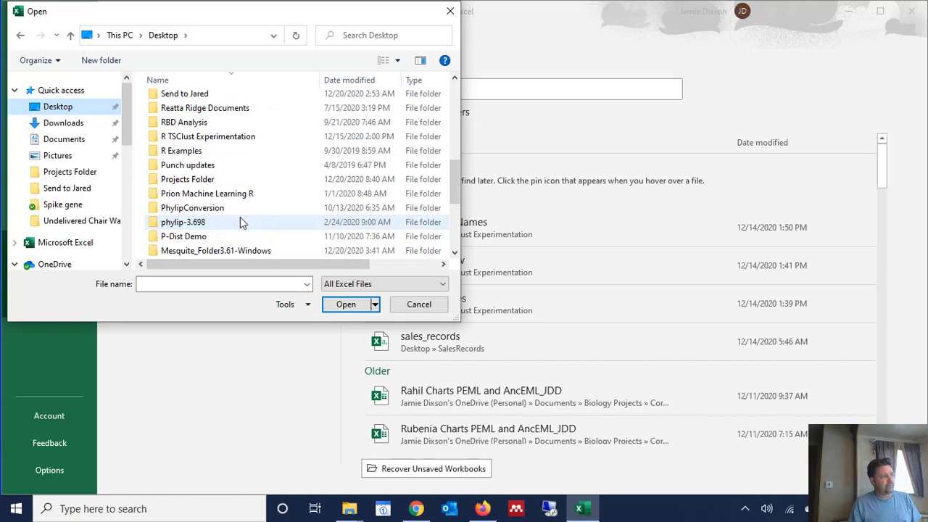
pyautogui.doubleClick(188, 180)
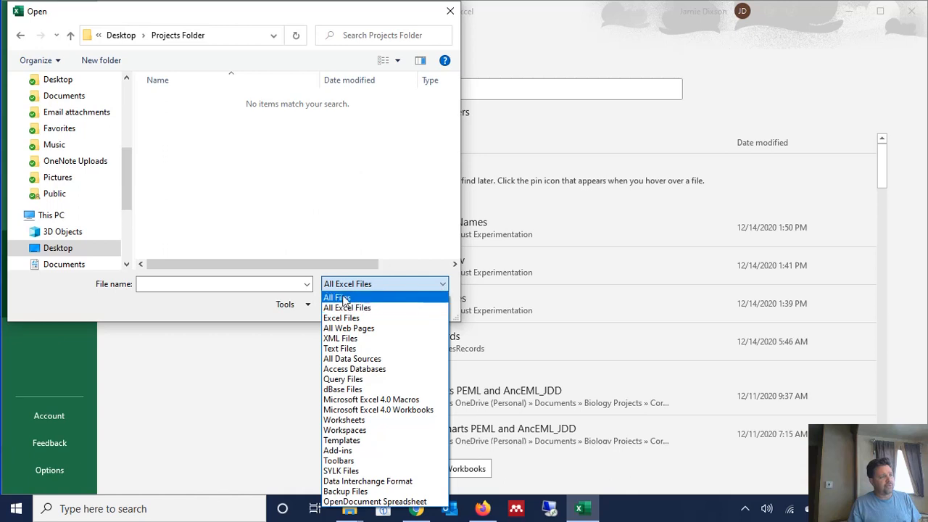
# List all file types and choose Alpha Actinins IDMatrix for opening
pyautogui.click(337, 298)
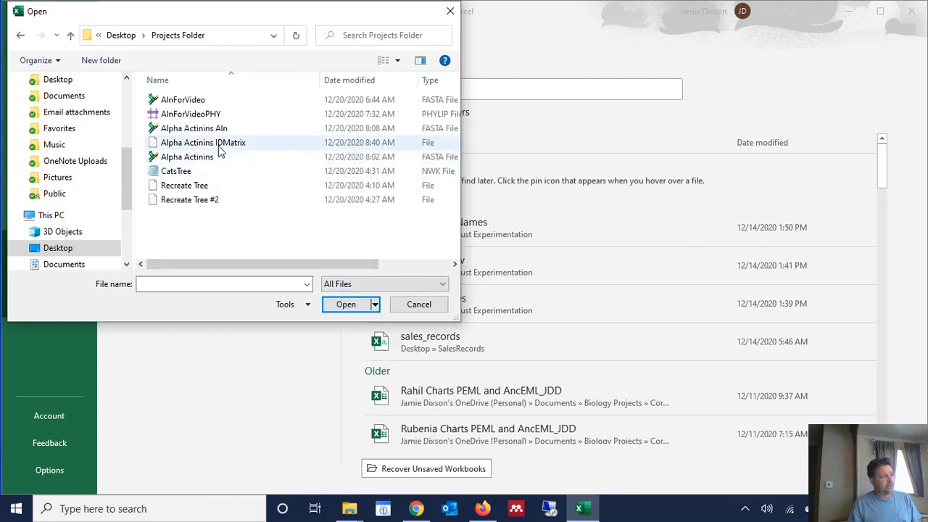
pyautogui.click(203, 142)
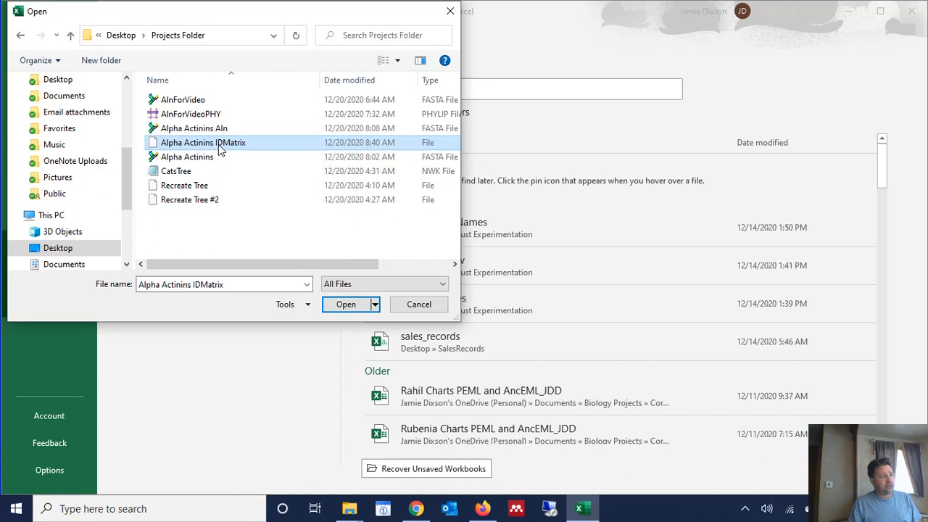
pyautogui.moveTo(429, 145)
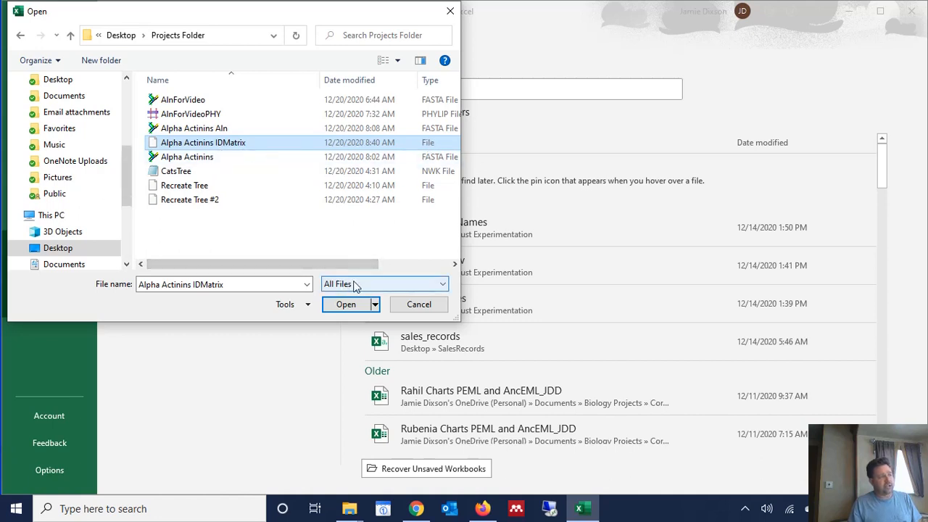
pyautogui.moveTo(220, 143)
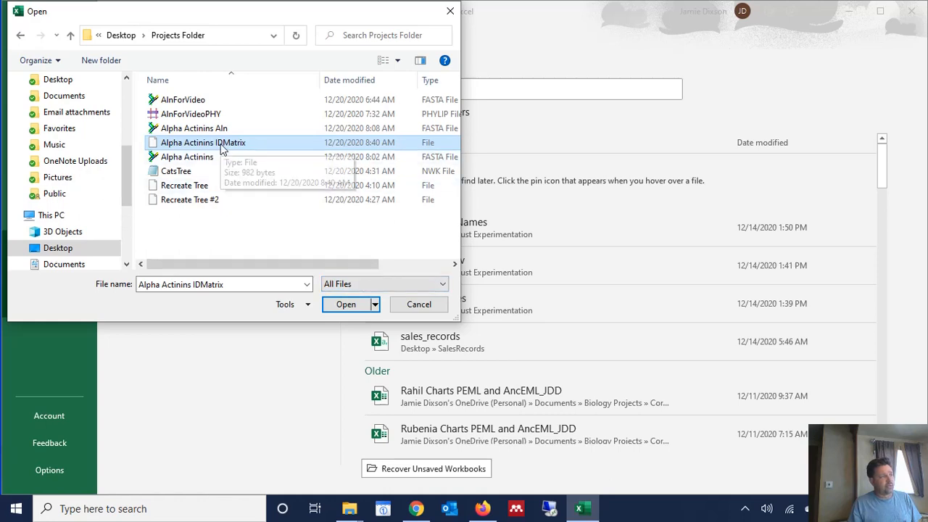
pyautogui.click(345, 304)
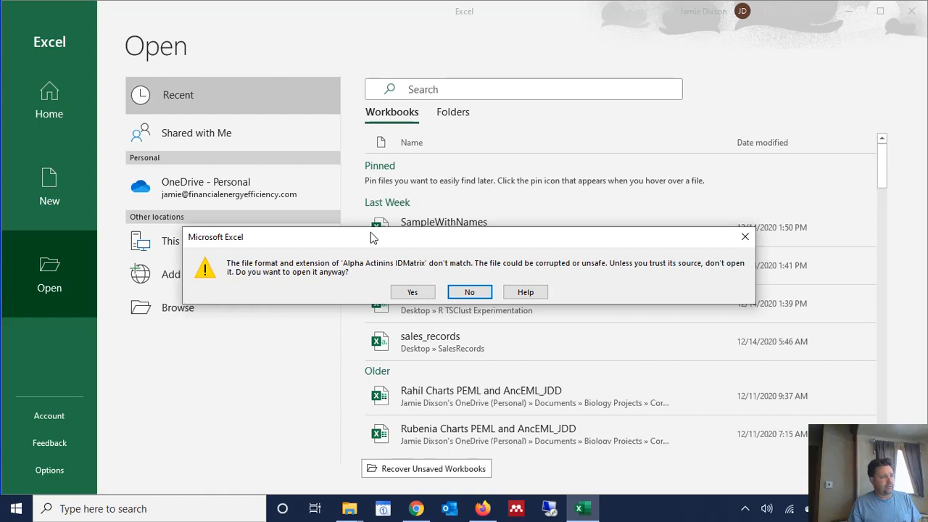
pyautogui.moveTo(417, 281)
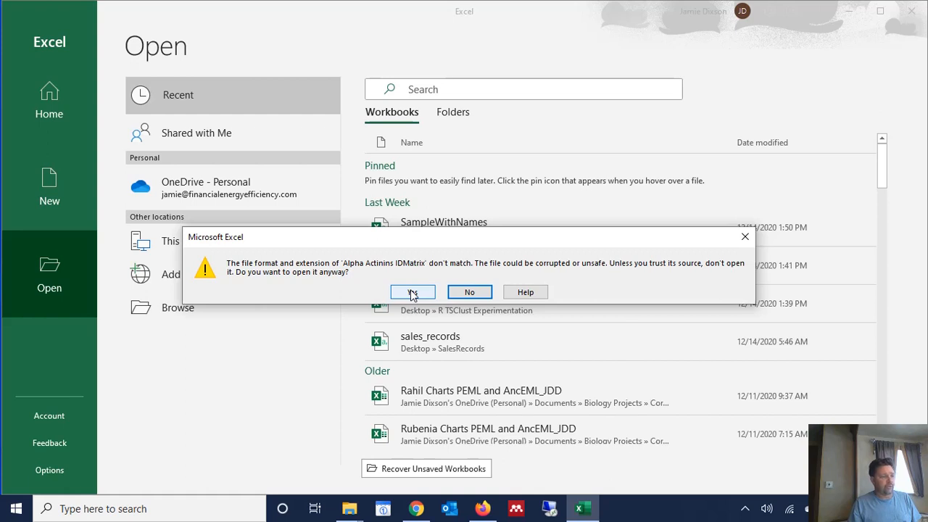
# Accept the format warning and import the file comma-delimited with general column formats
pyautogui.click(412, 291)
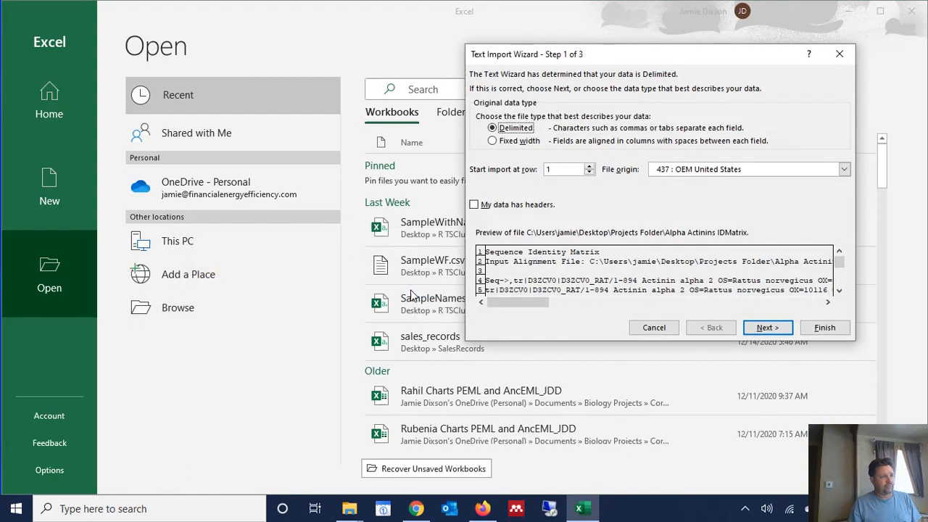
pyautogui.moveTo(552, 190)
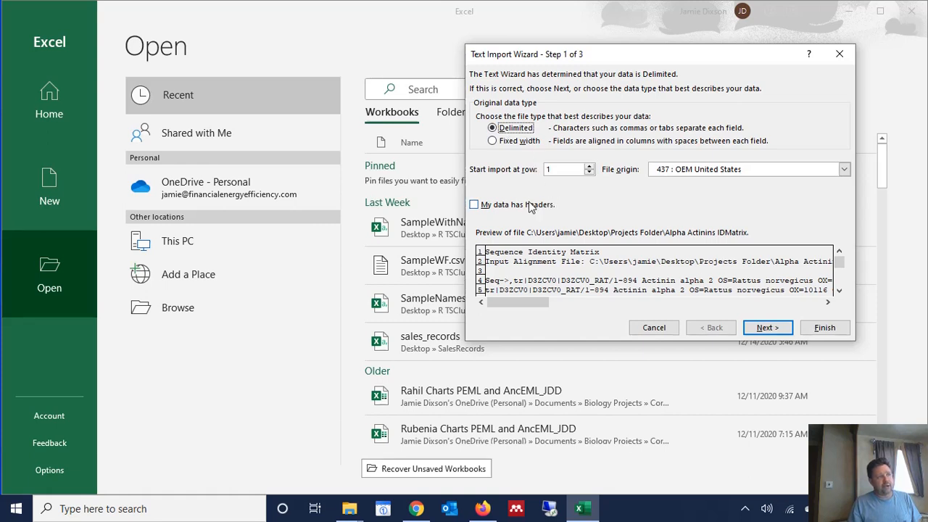
pyautogui.moveTo(554, 195)
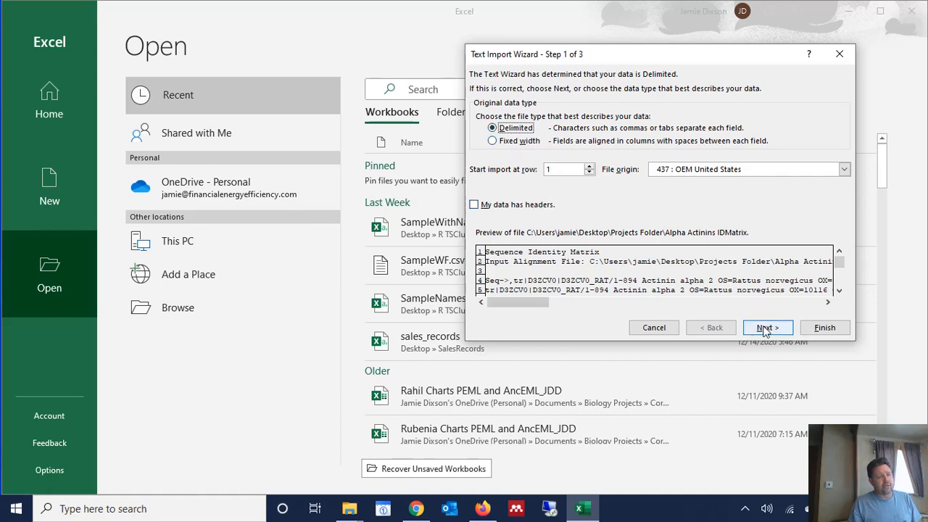
pyautogui.click(769, 328)
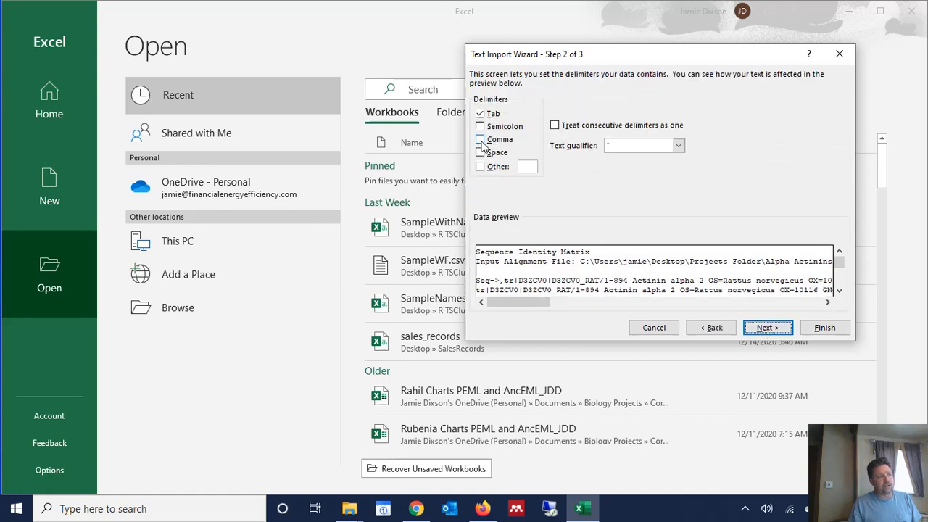
pyautogui.click(482, 140)
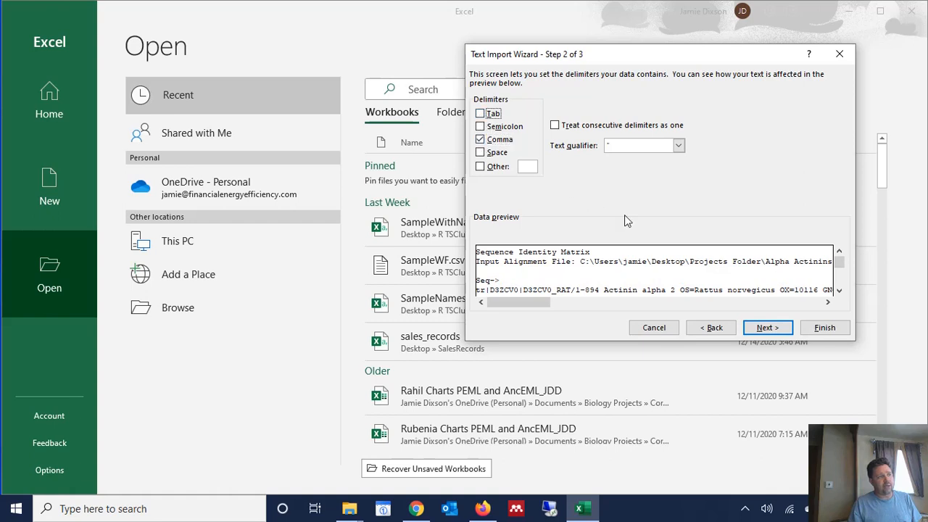
pyautogui.click(769, 328)
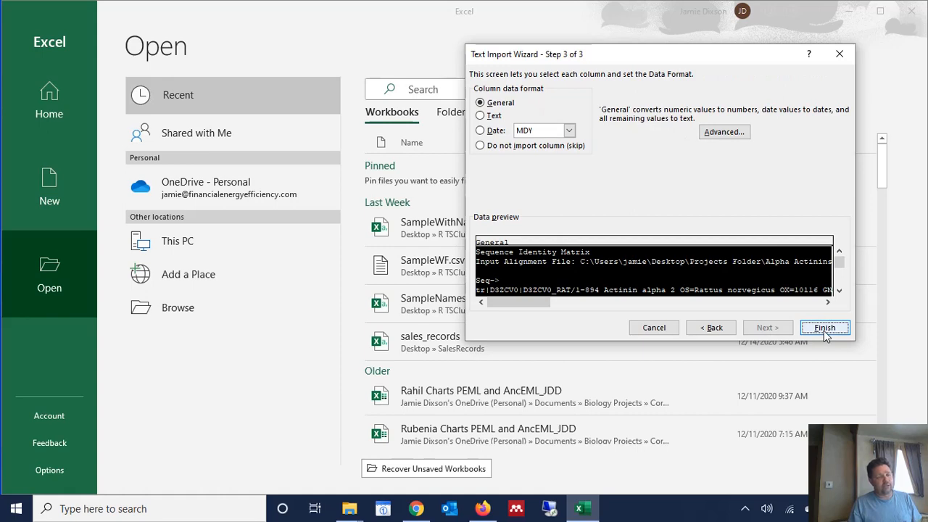
pyautogui.click(824, 328)
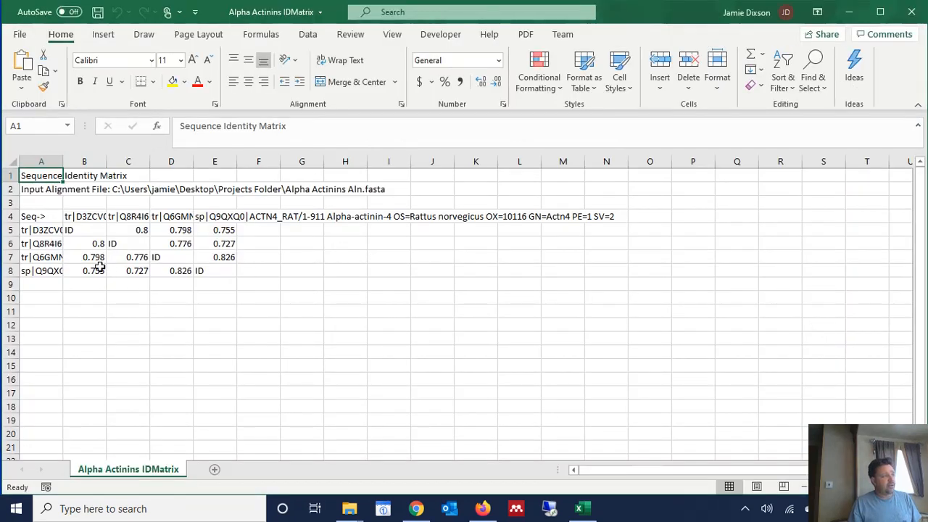
pyautogui.moveTo(87, 231)
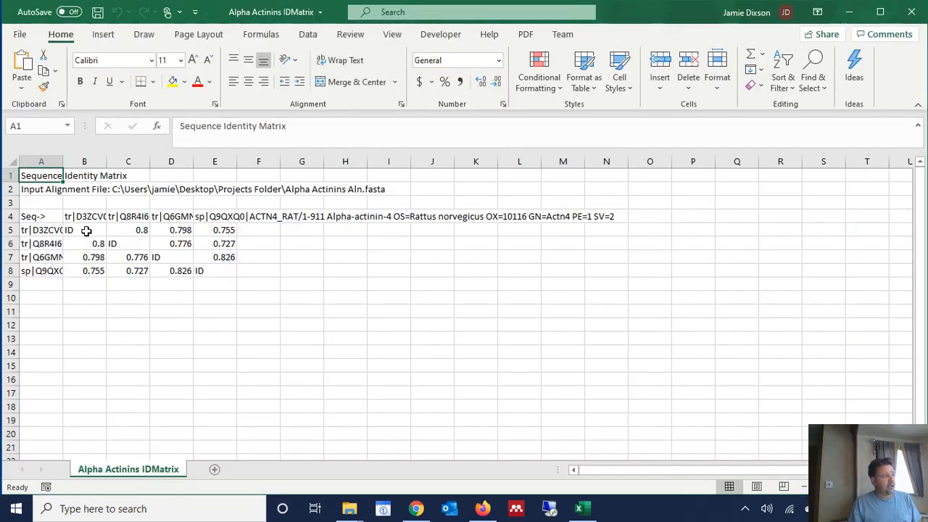
pyautogui.click(128, 243)
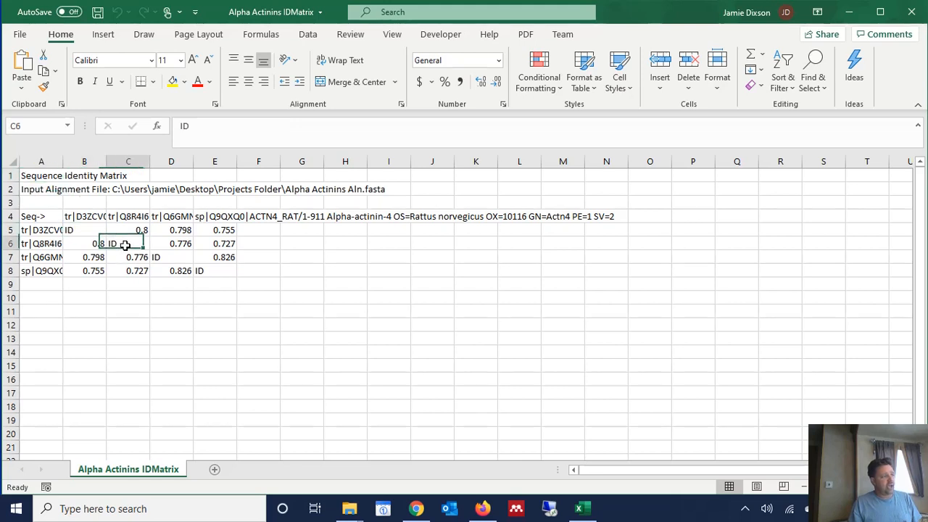
pyautogui.click(215, 271)
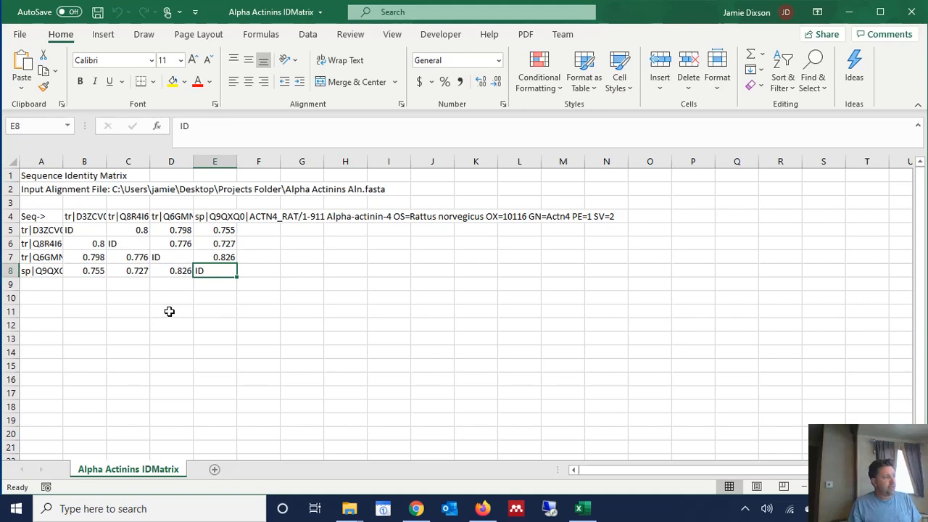
pyautogui.click(84, 216)
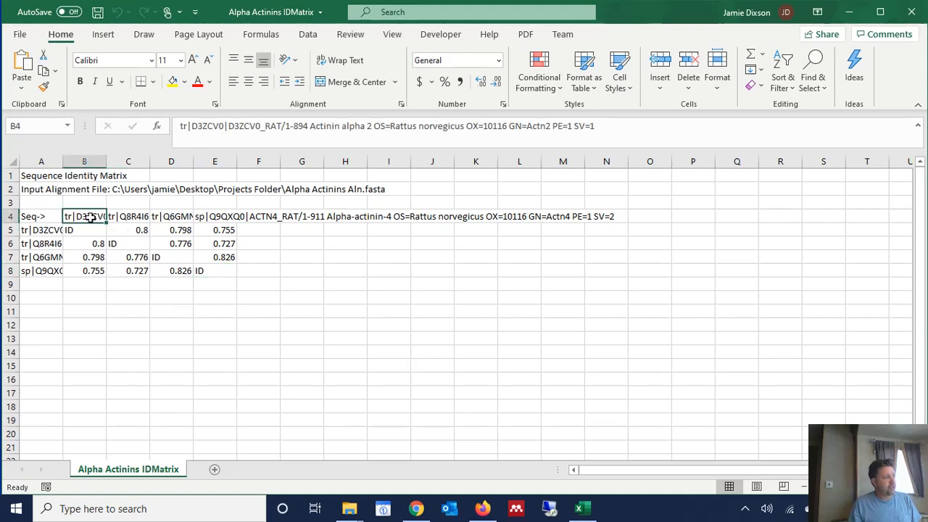
pyautogui.moveTo(93, 250)
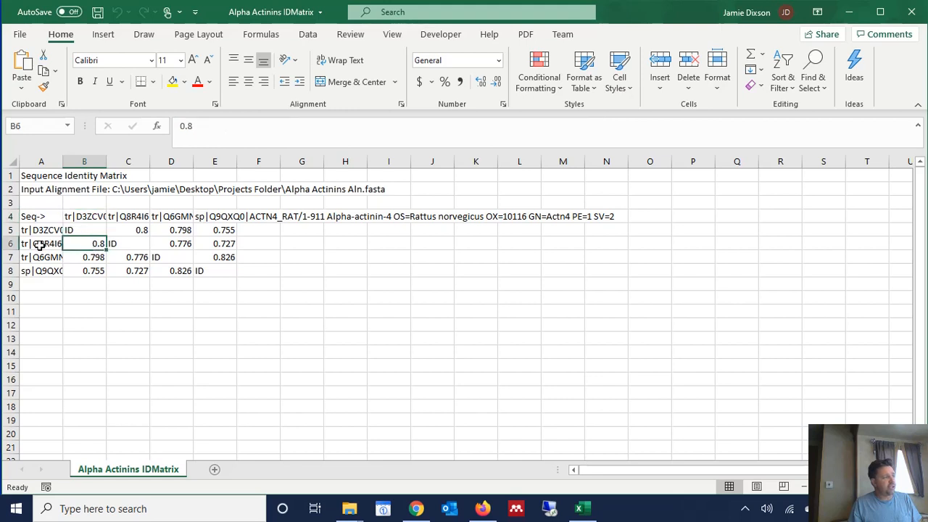
pyautogui.click(84, 216)
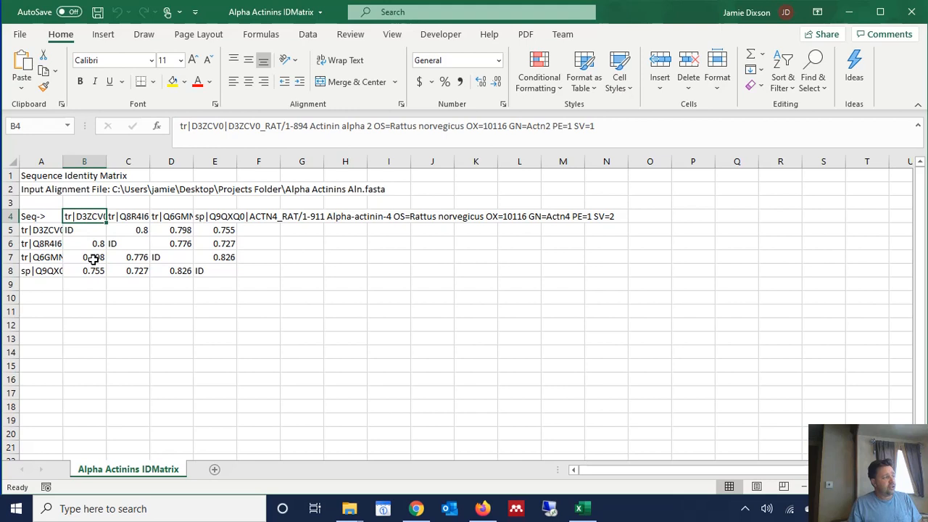
pyautogui.click(84, 257)
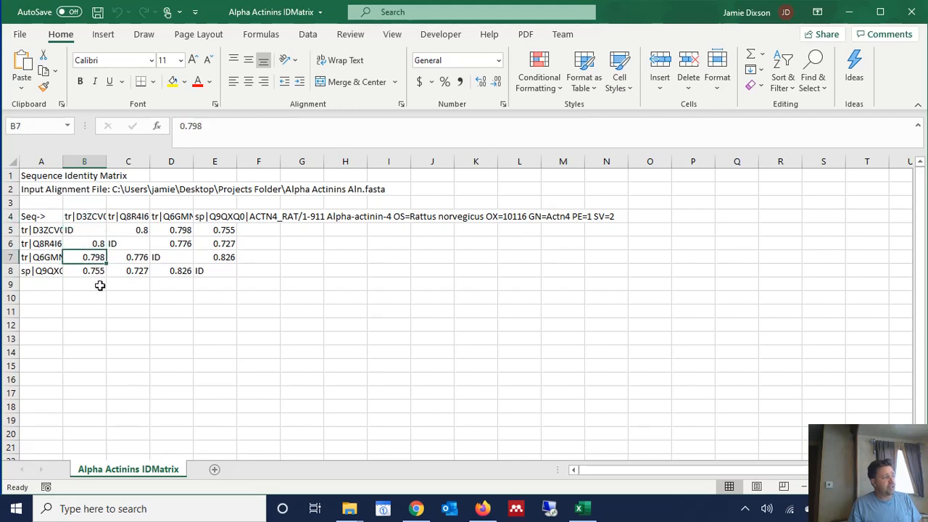
pyautogui.moveTo(89, 220)
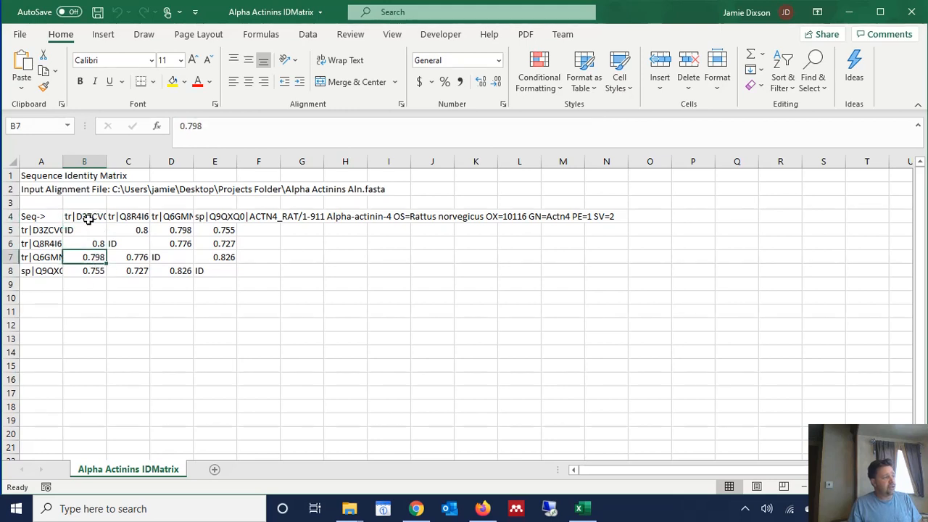
pyautogui.click(84, 271)
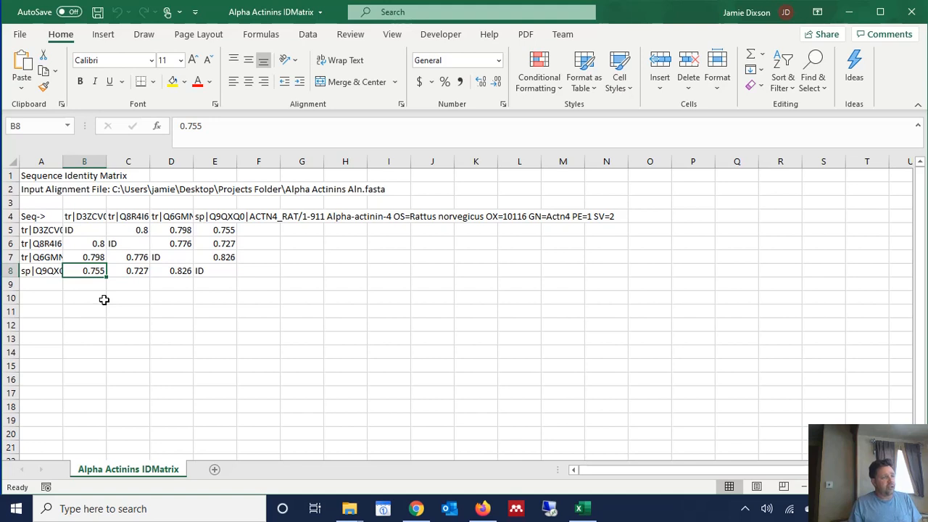
pyautogui.moveTo(239, 288)
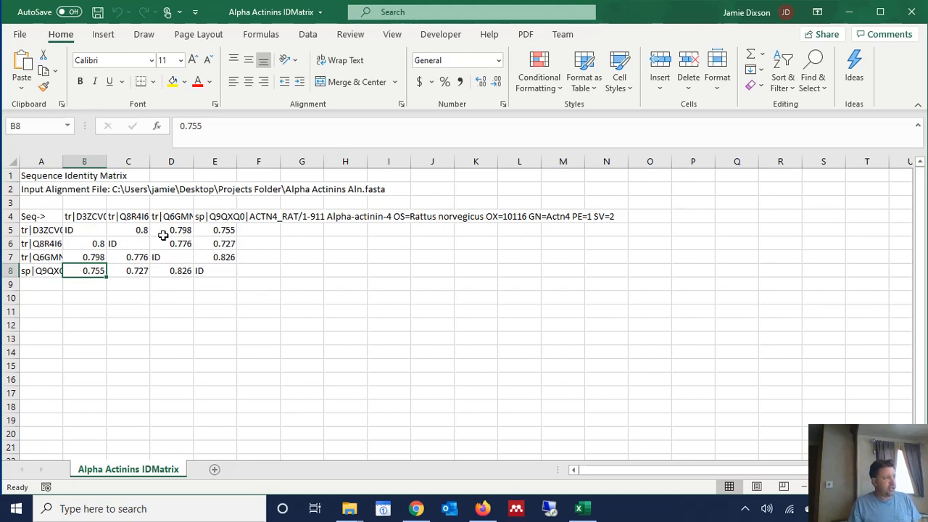
pyautogui.moveTo(235, 235)
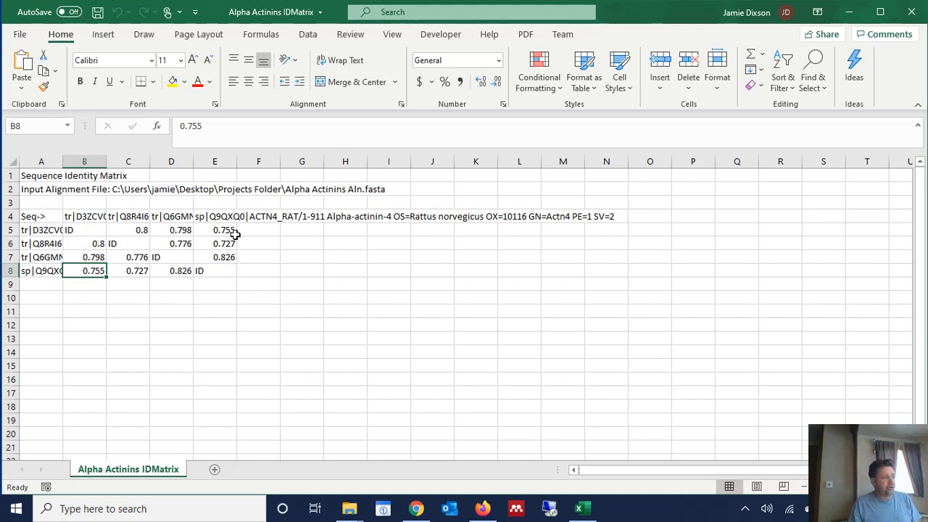
pyautogui.moveTo(160, 229)
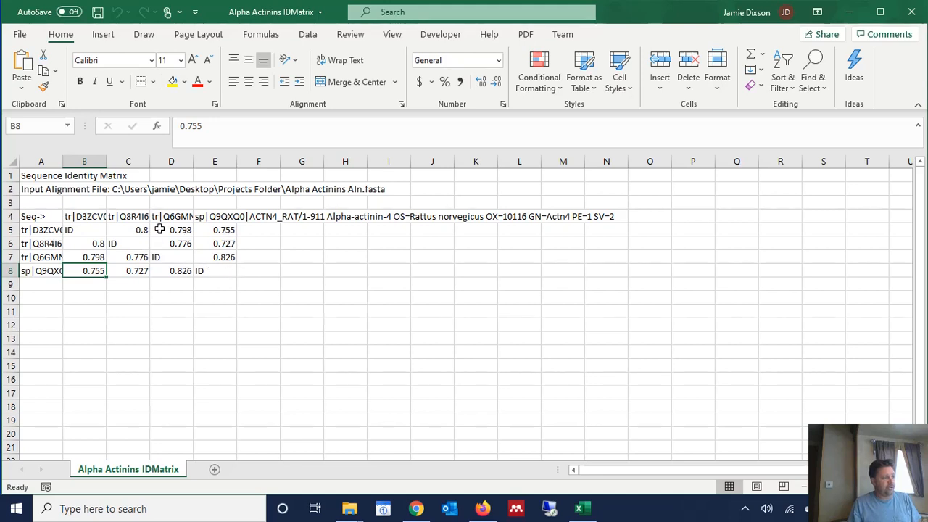
pyautogui.moveTo(216, 273)
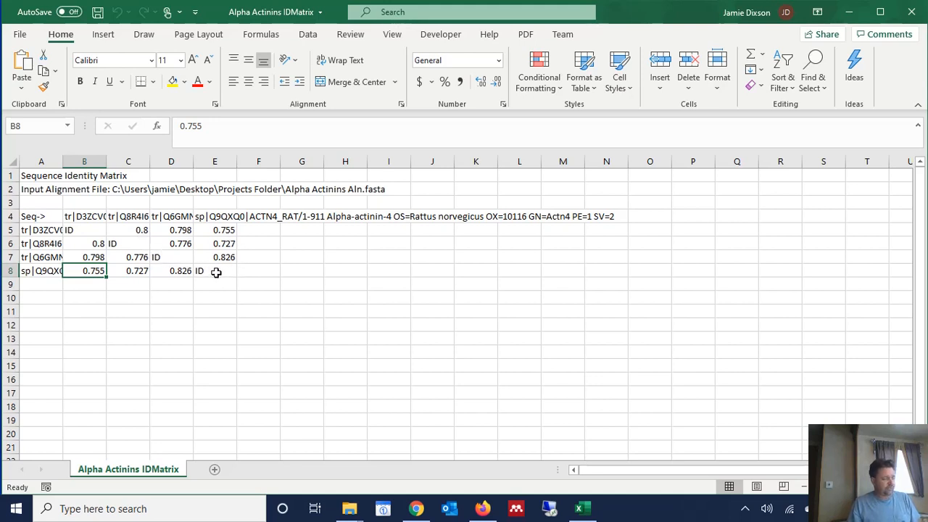